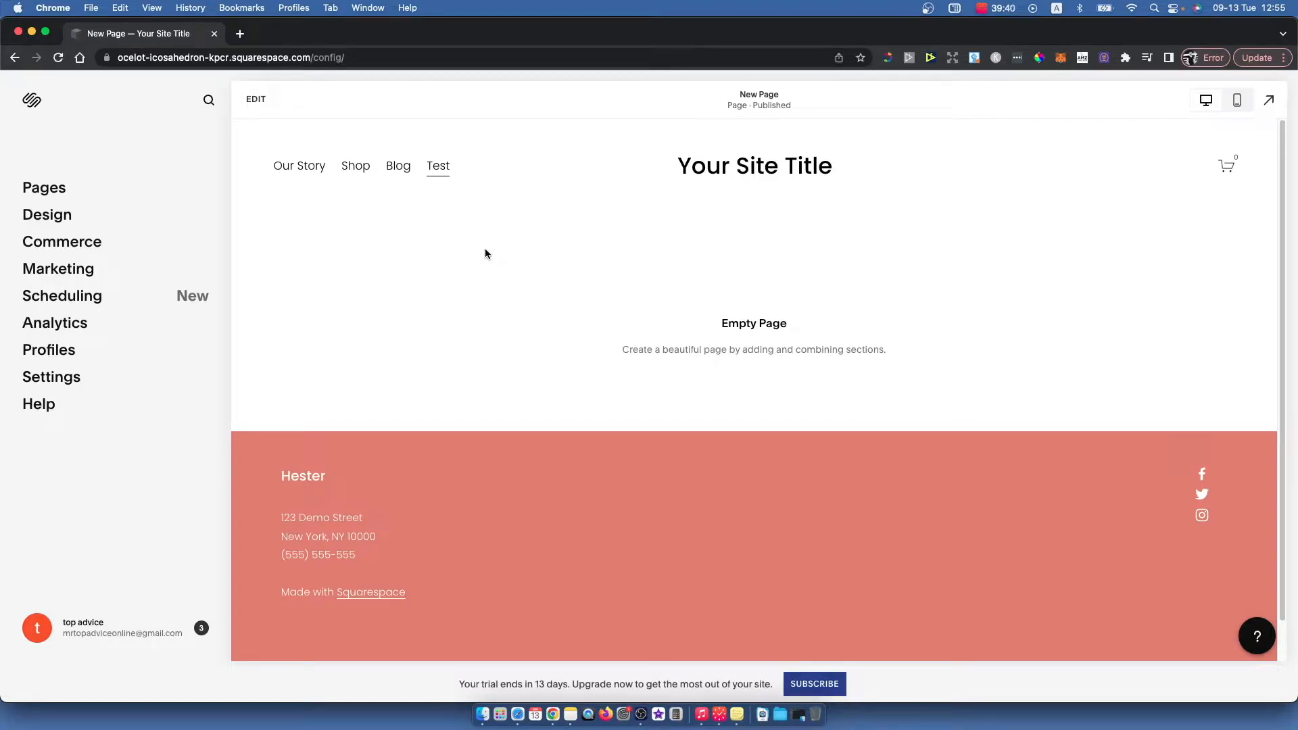
pyautogui.moveTo(203, 208)
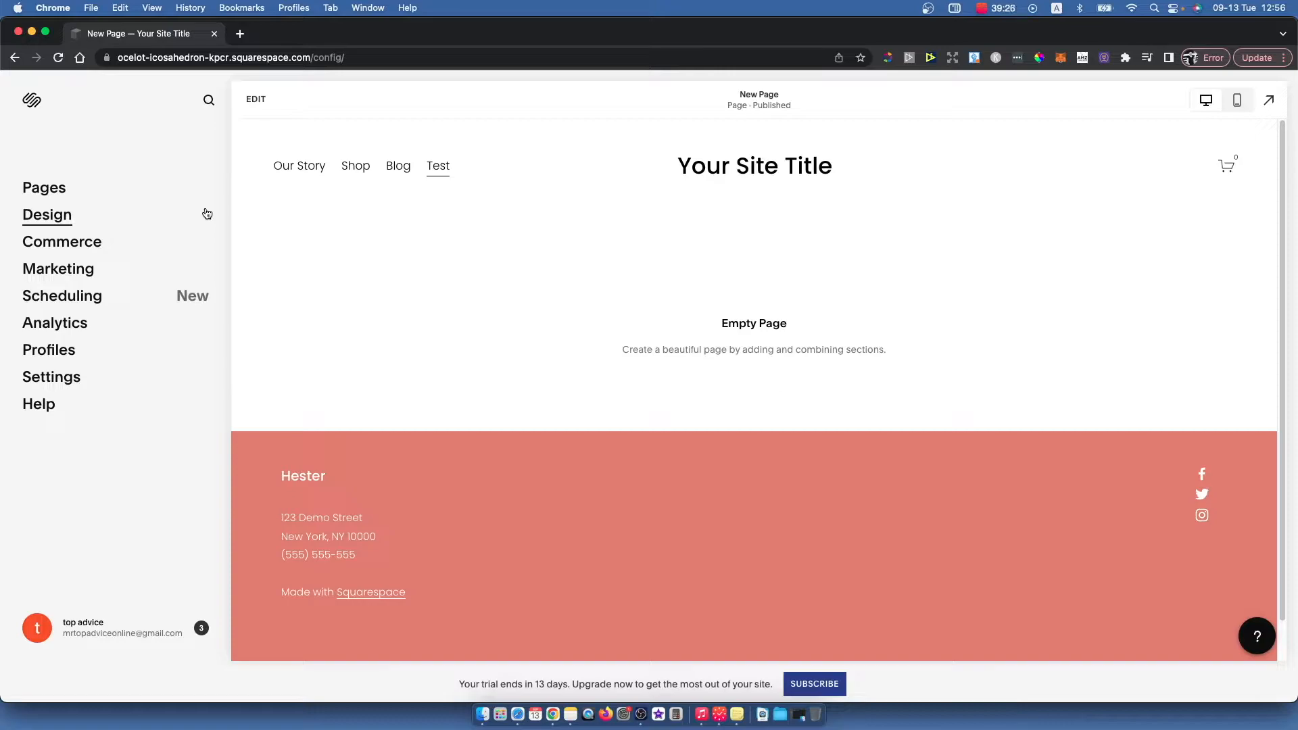
pyautogui.moveTo(313, 239)
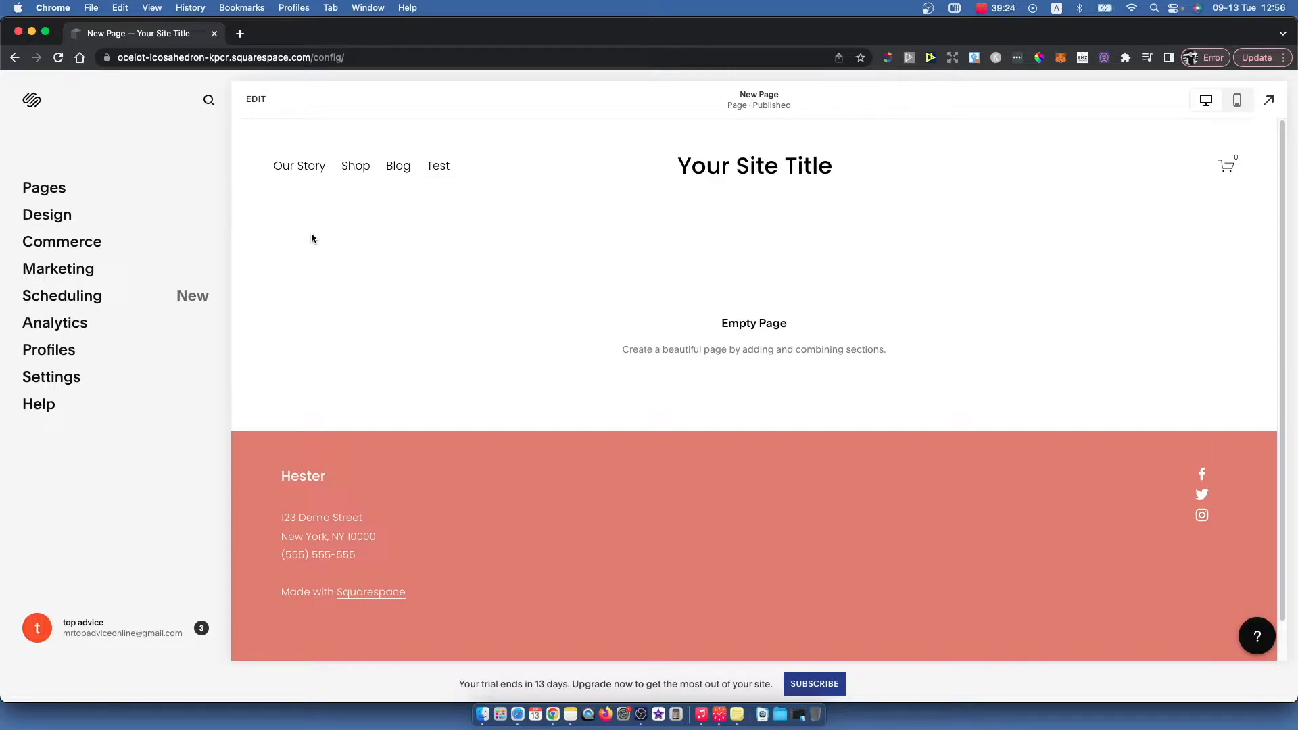
pyautogui.moveTo(92, 463)
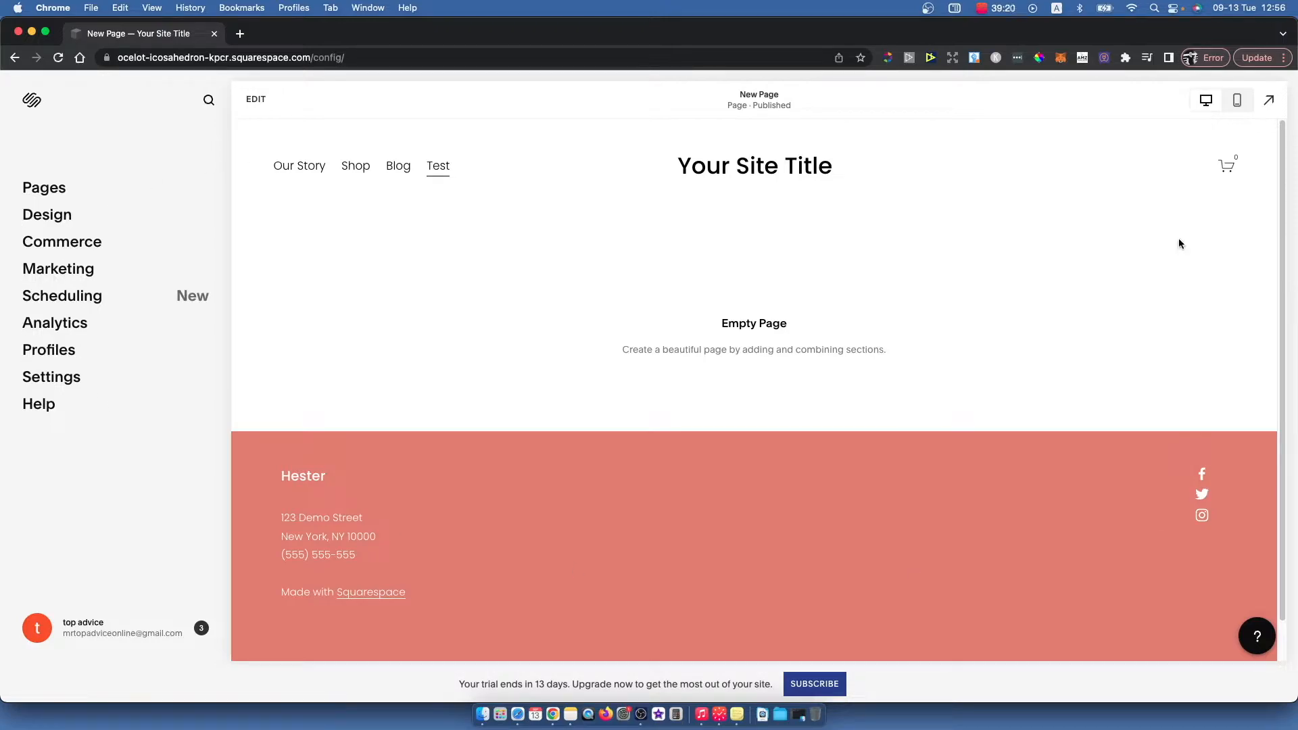
pyautogui.moveTo(41, 579)
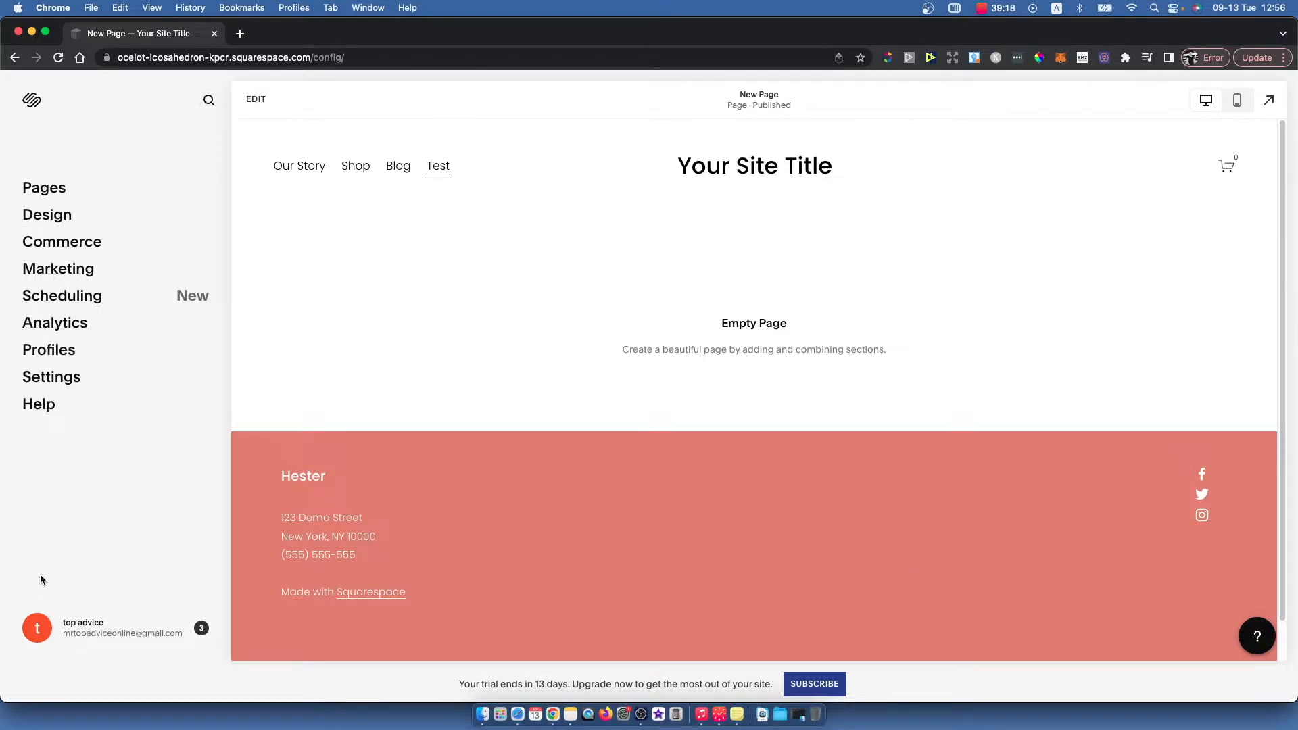
pyautogui.moveTo(484, 465)
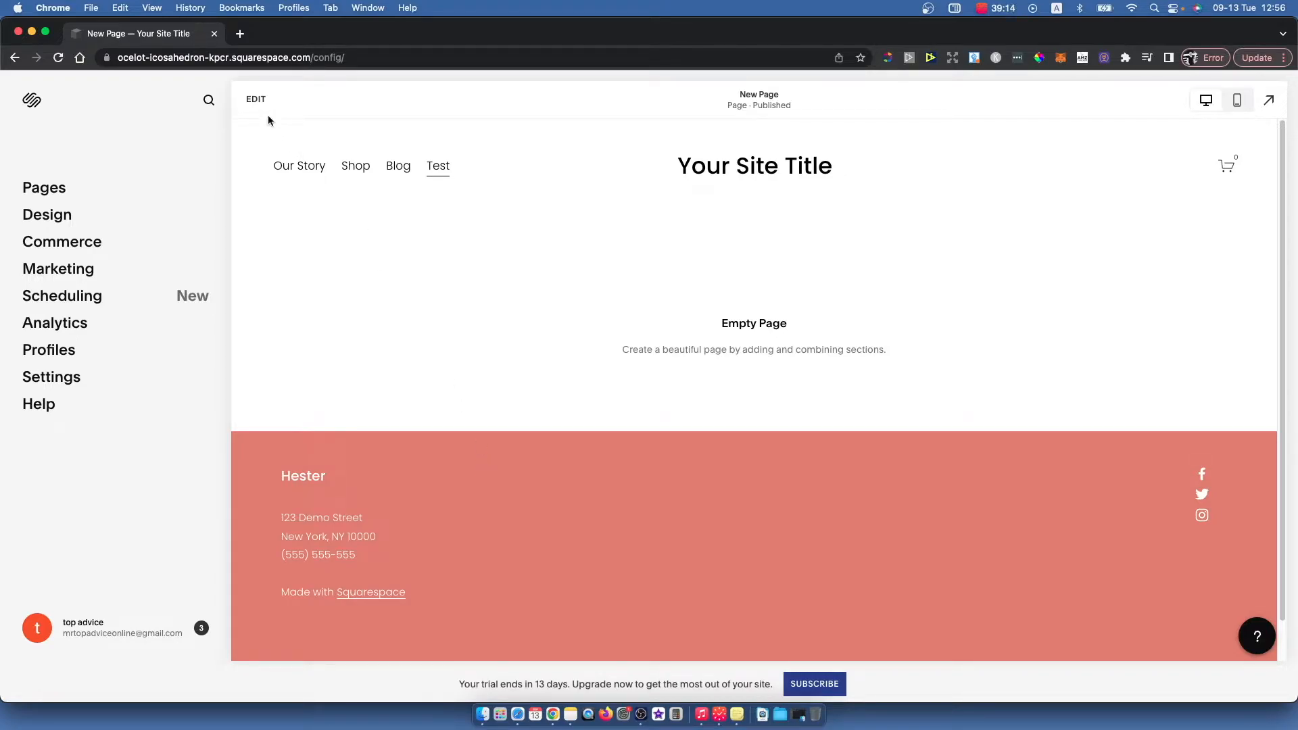
pyautogui.moveTo(255, 103)
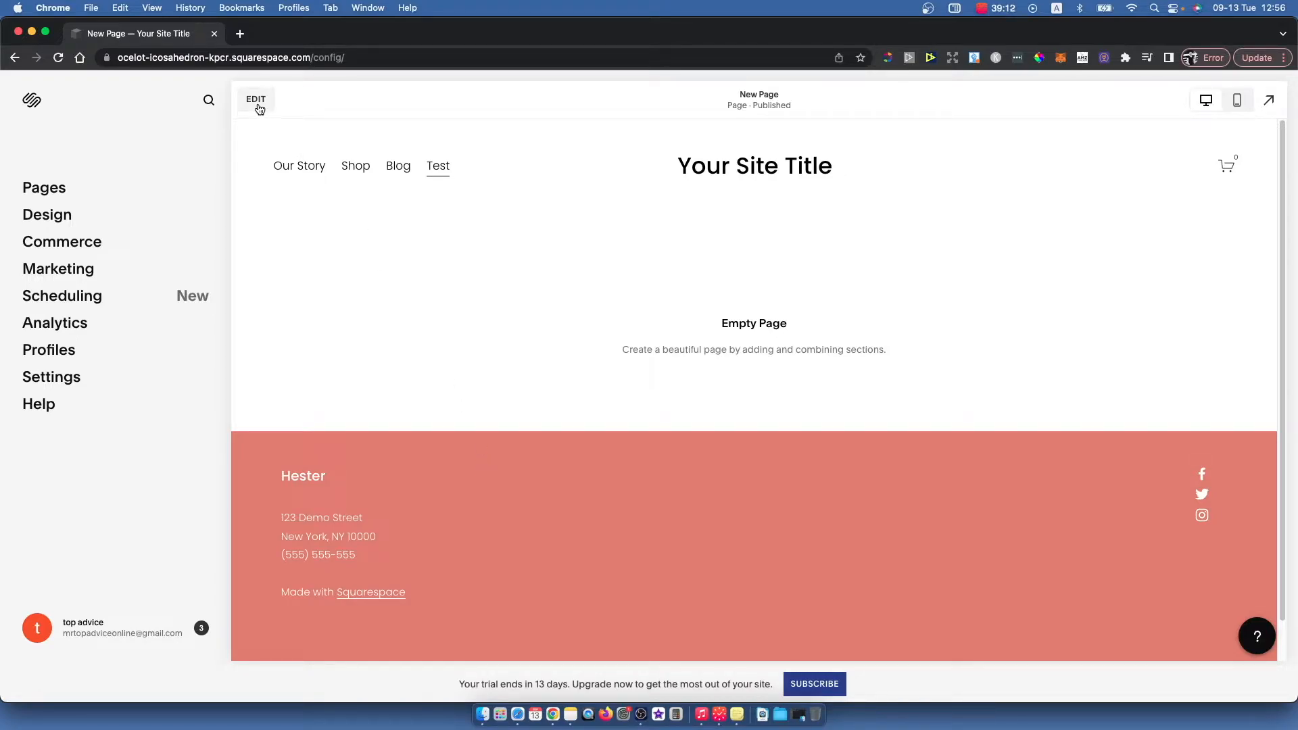
# Enter edit mode on the New Page and insert a blank section
pyautogui.click(255, 98)
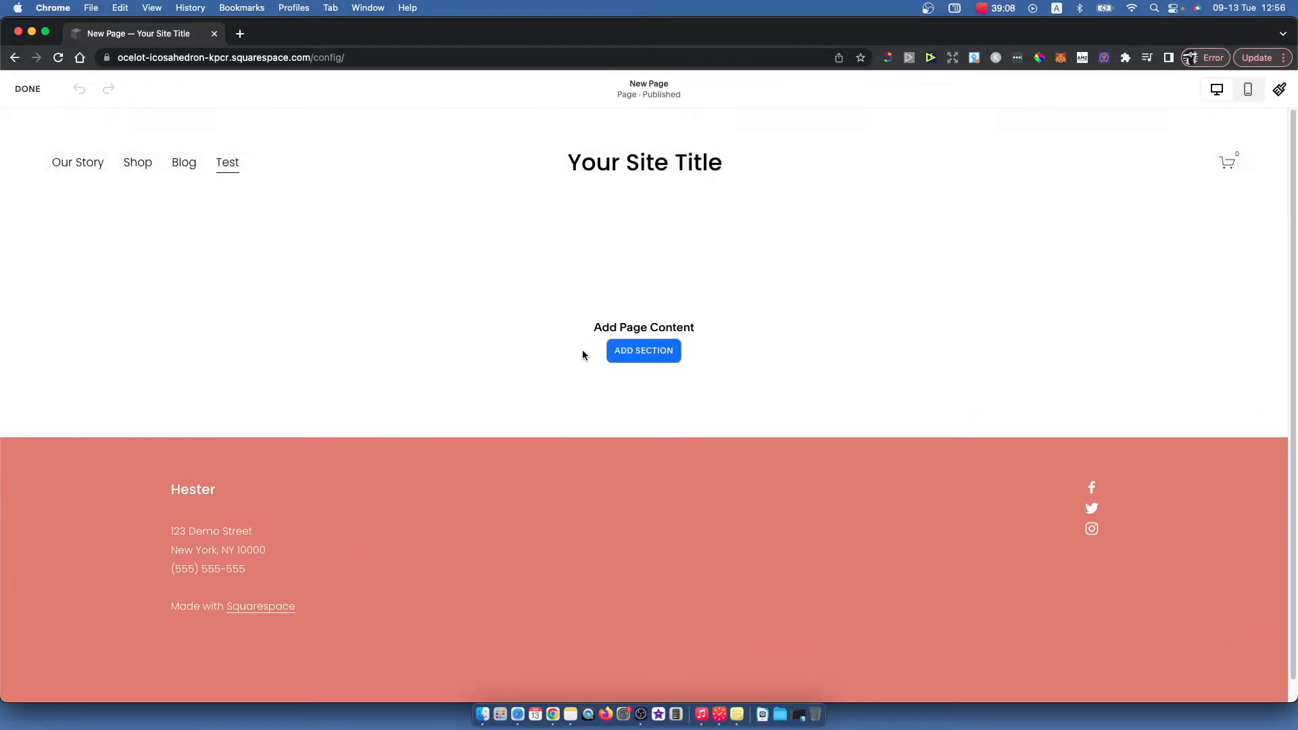
pyautogui.click(643, 350)
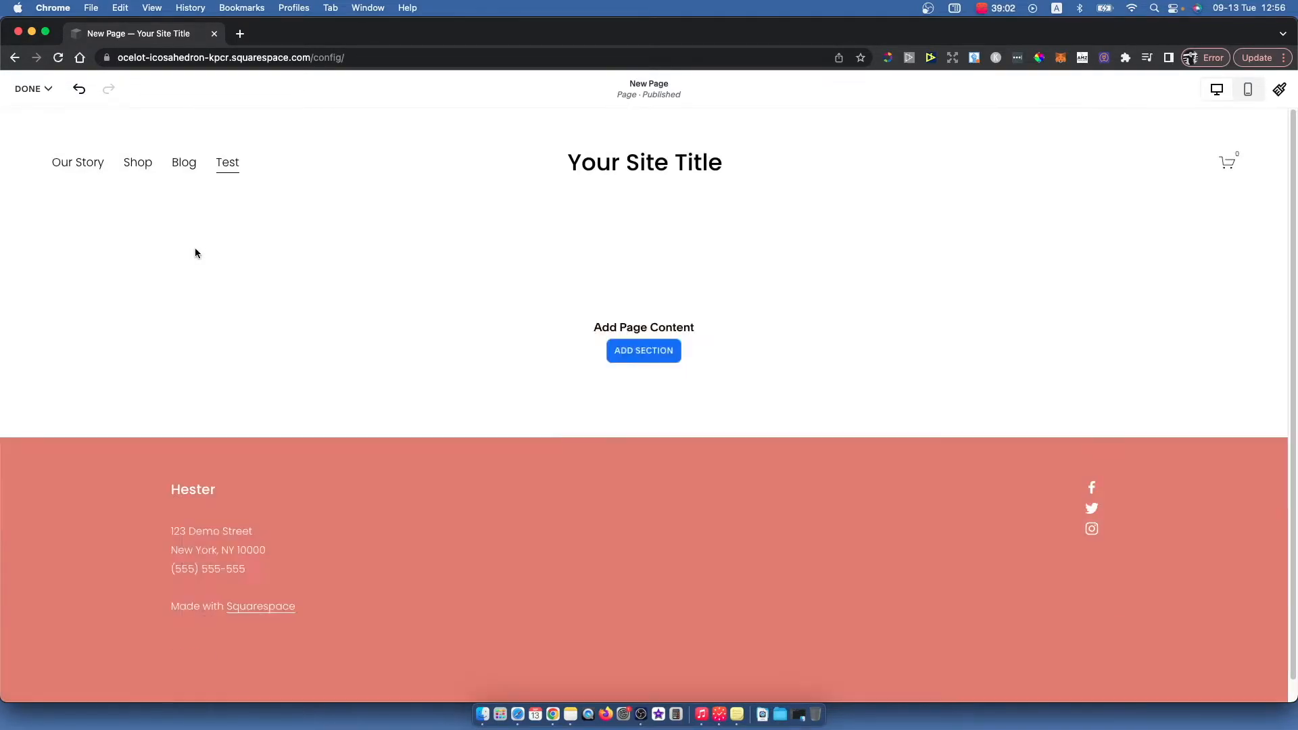
pyautogui.click(643, 350)
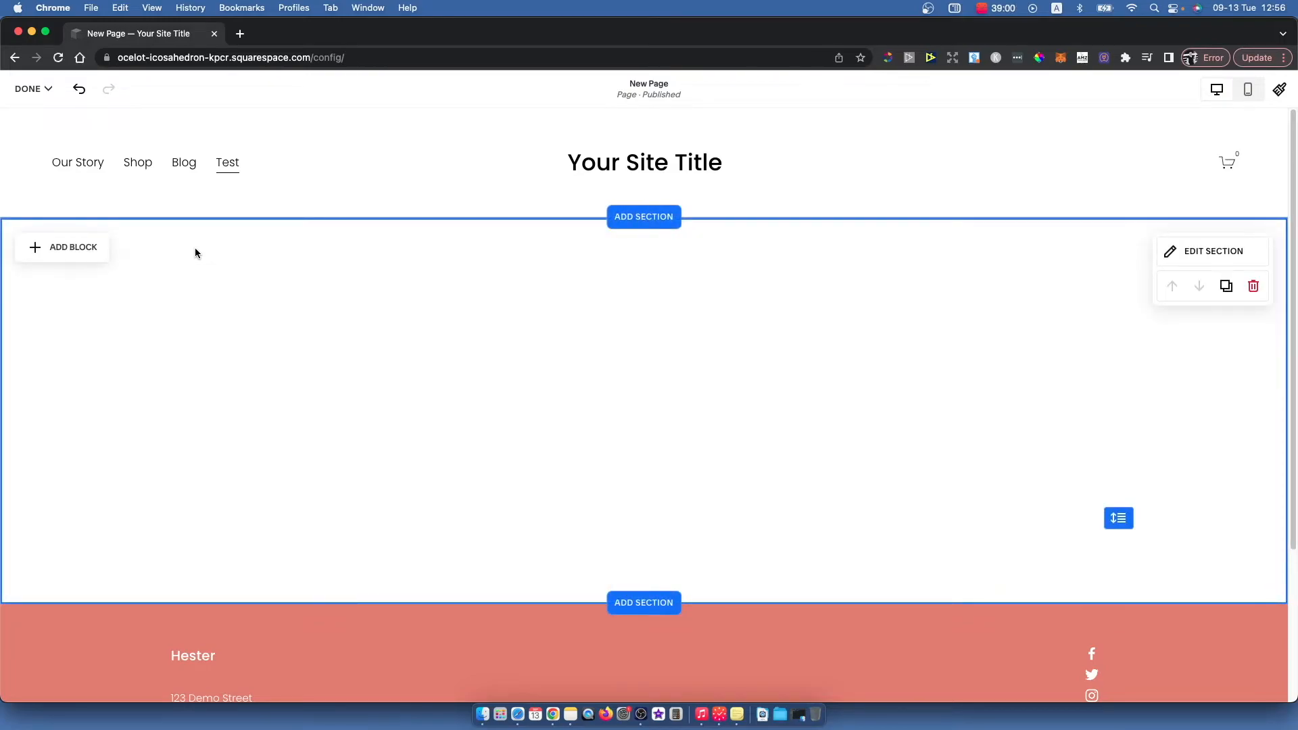
pyautogui.moveTo(348, 318)
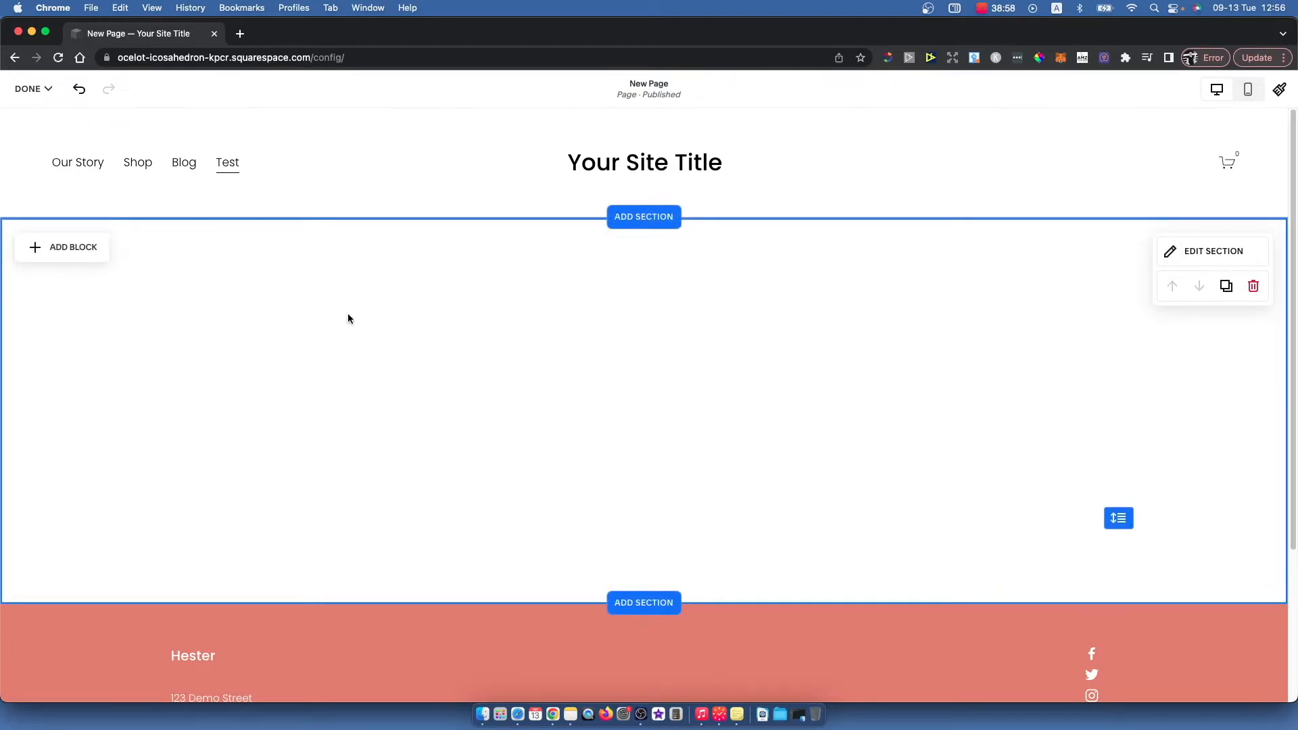
pyautogui.moveTo(124, 240)
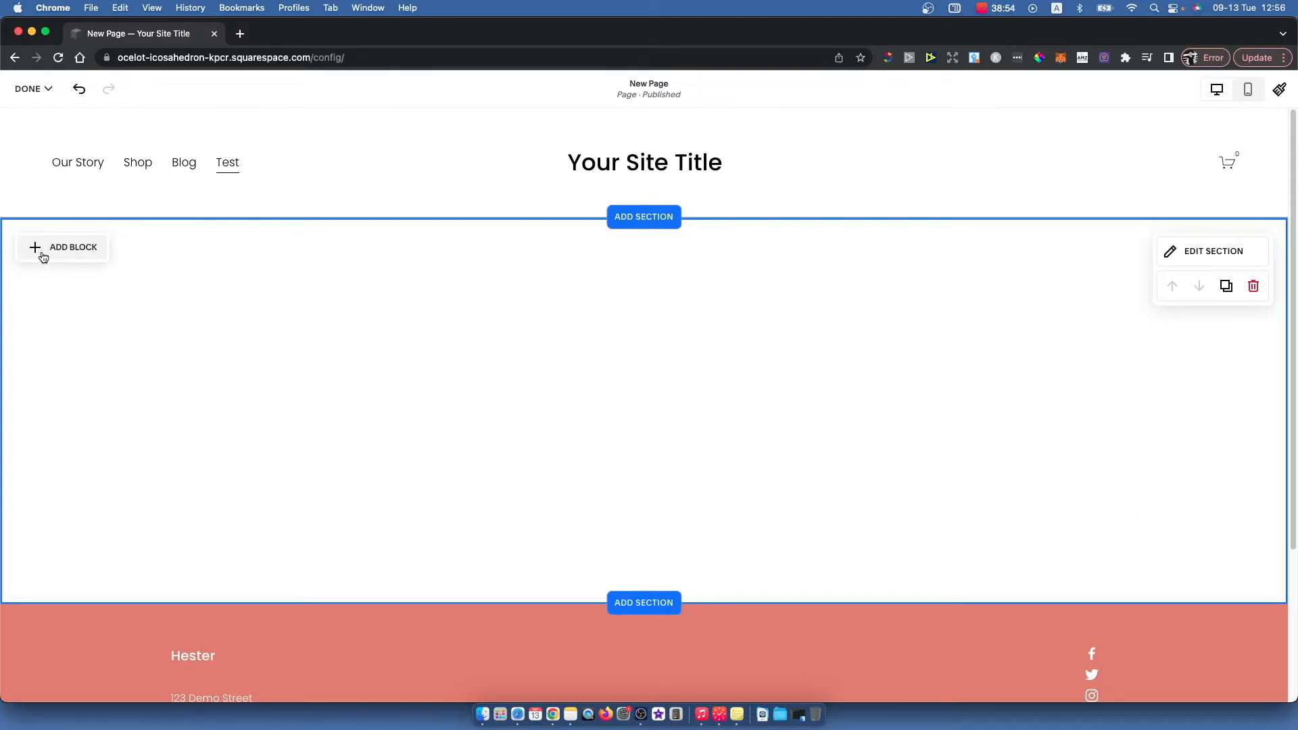
pyautogui.moveTo(48, 252)
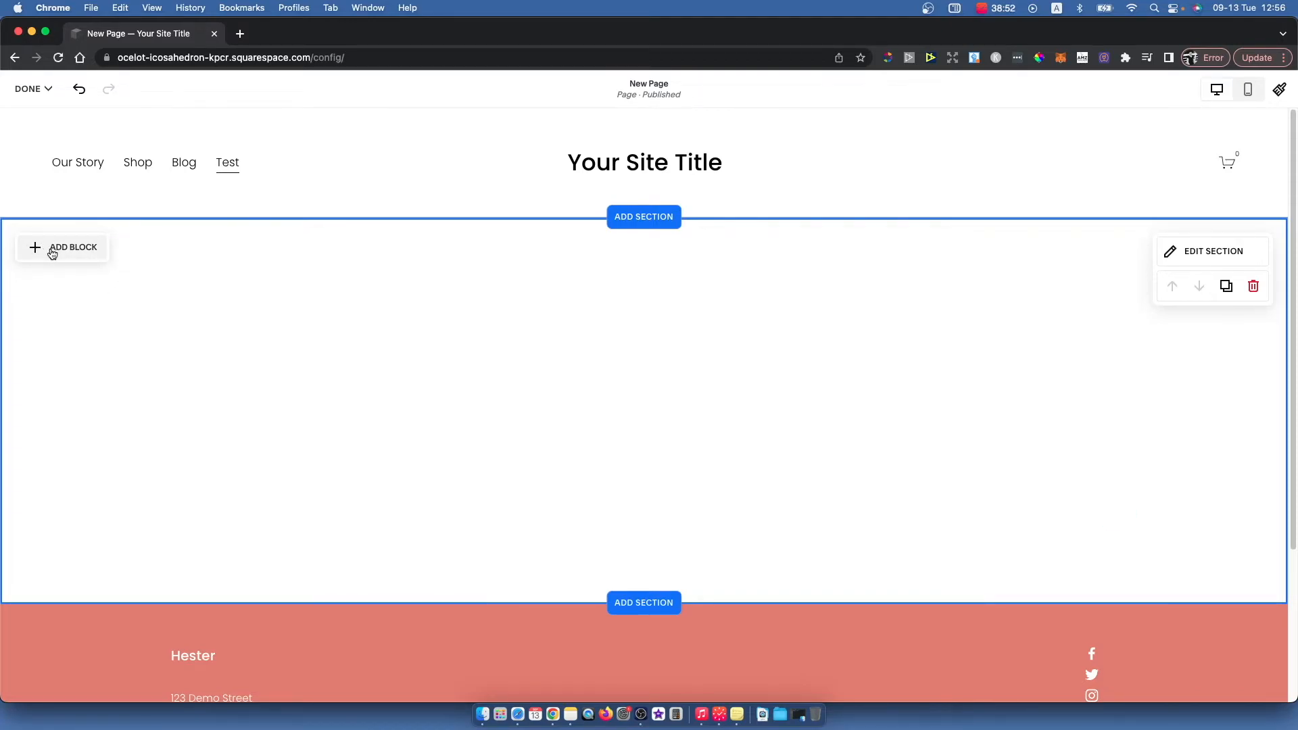
# Search the block list for 'se' to add a Search block to the section
pyautogui.click(73, 246)
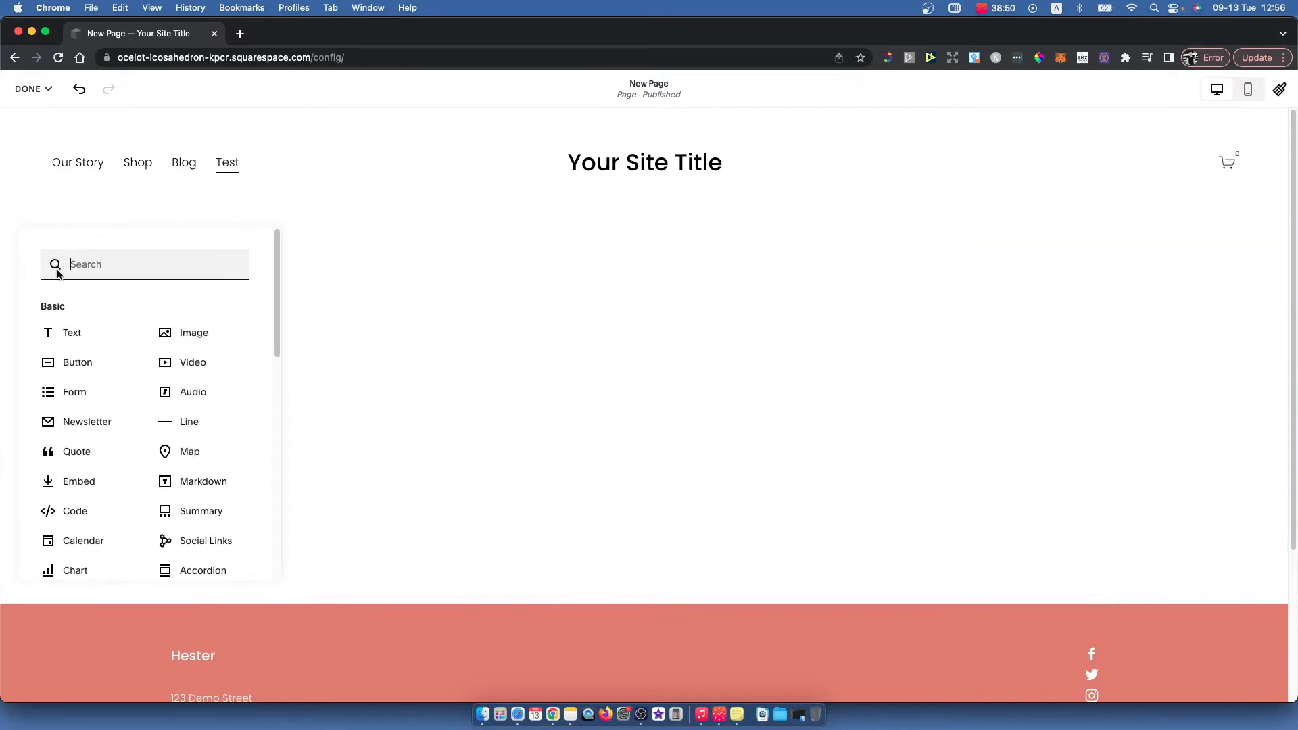
pyautogui.write('se')
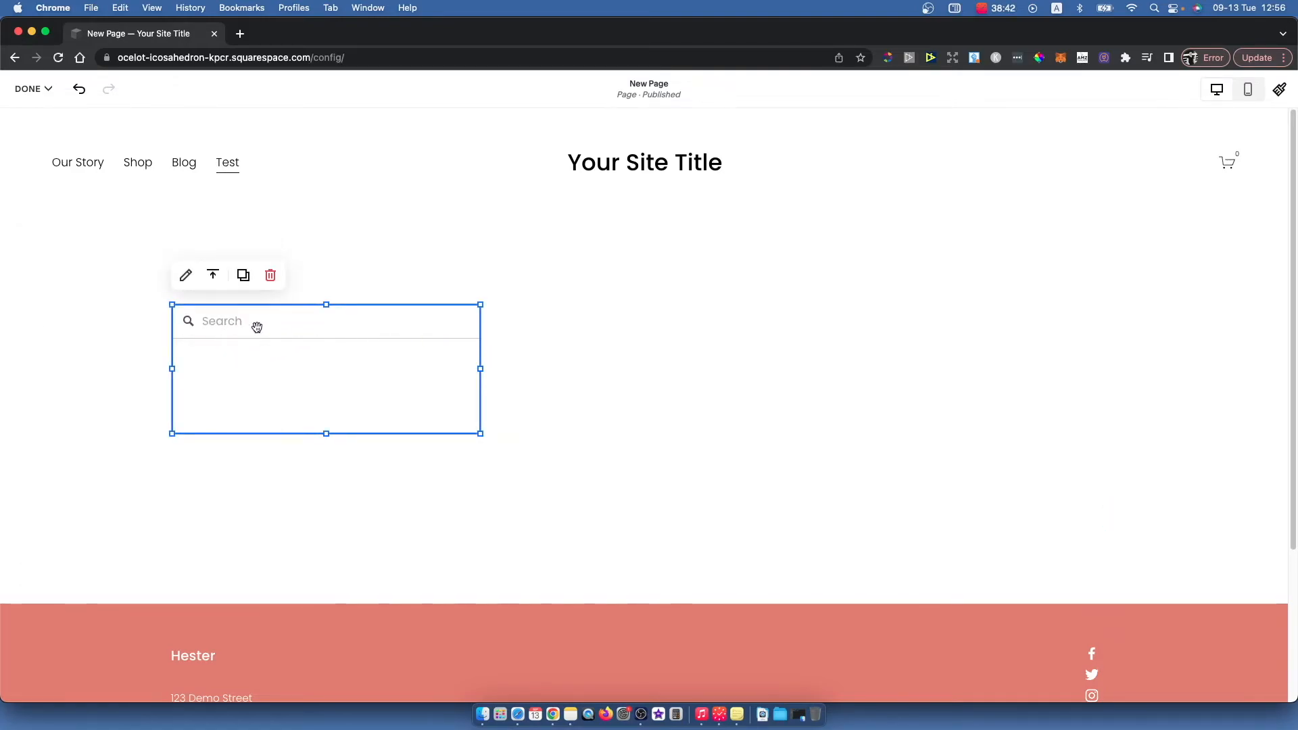
# Drag the search block's right edge to roughly double its width
pyautogui.moveTo(480, 368); pyautogui.dragTo(616, 369)
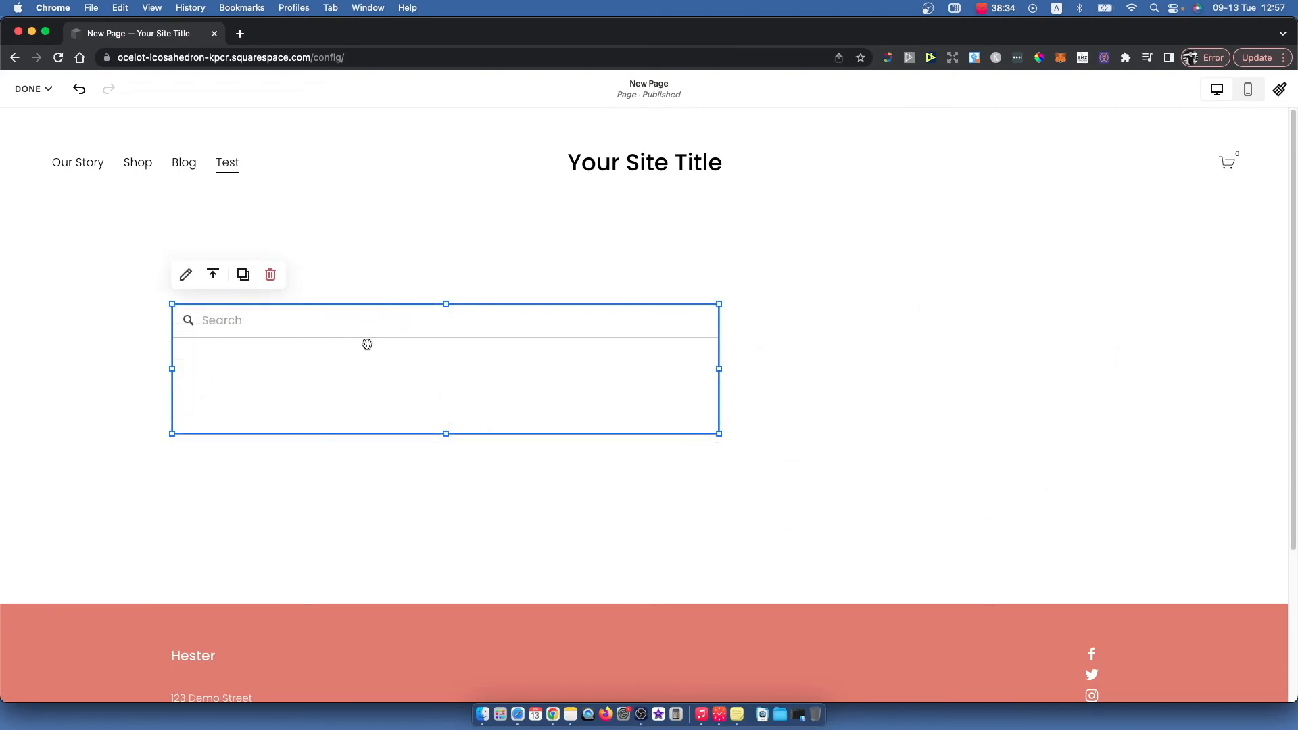
pyautogui.moveTo(189, 366)
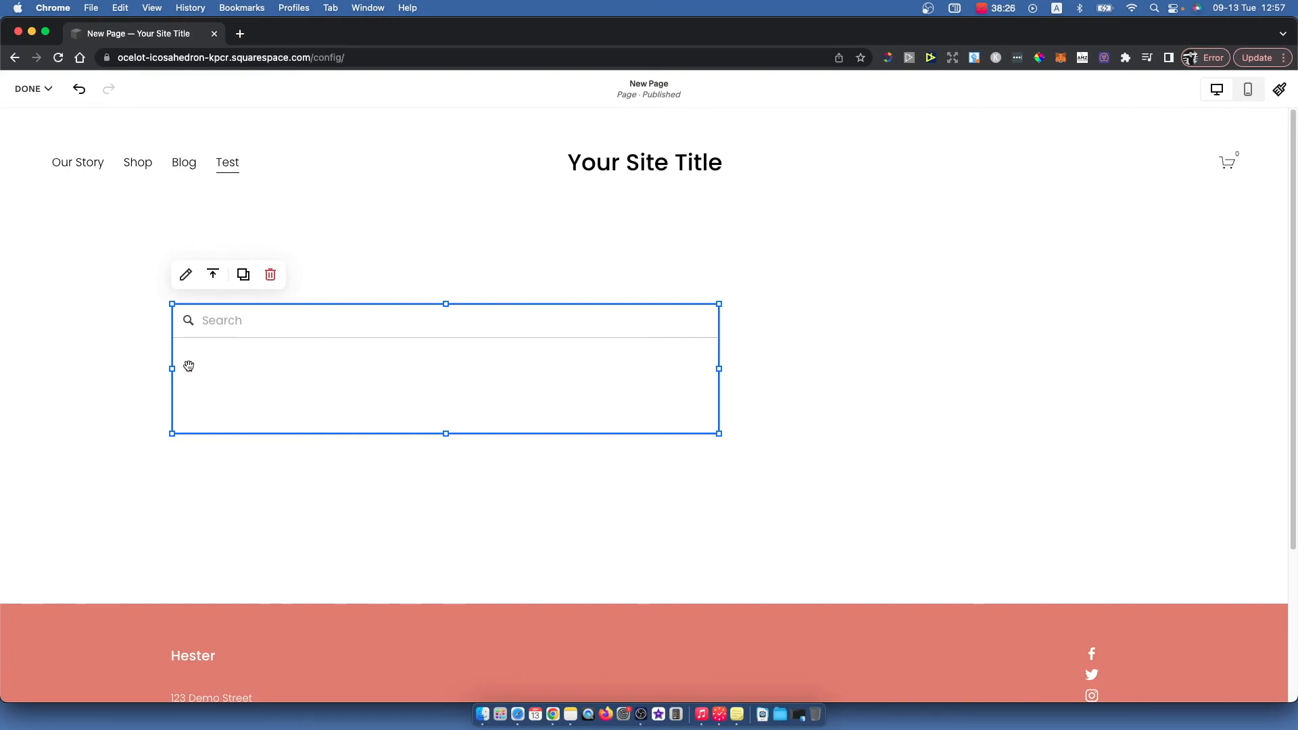
pyautogui.moveTo(717, 714)
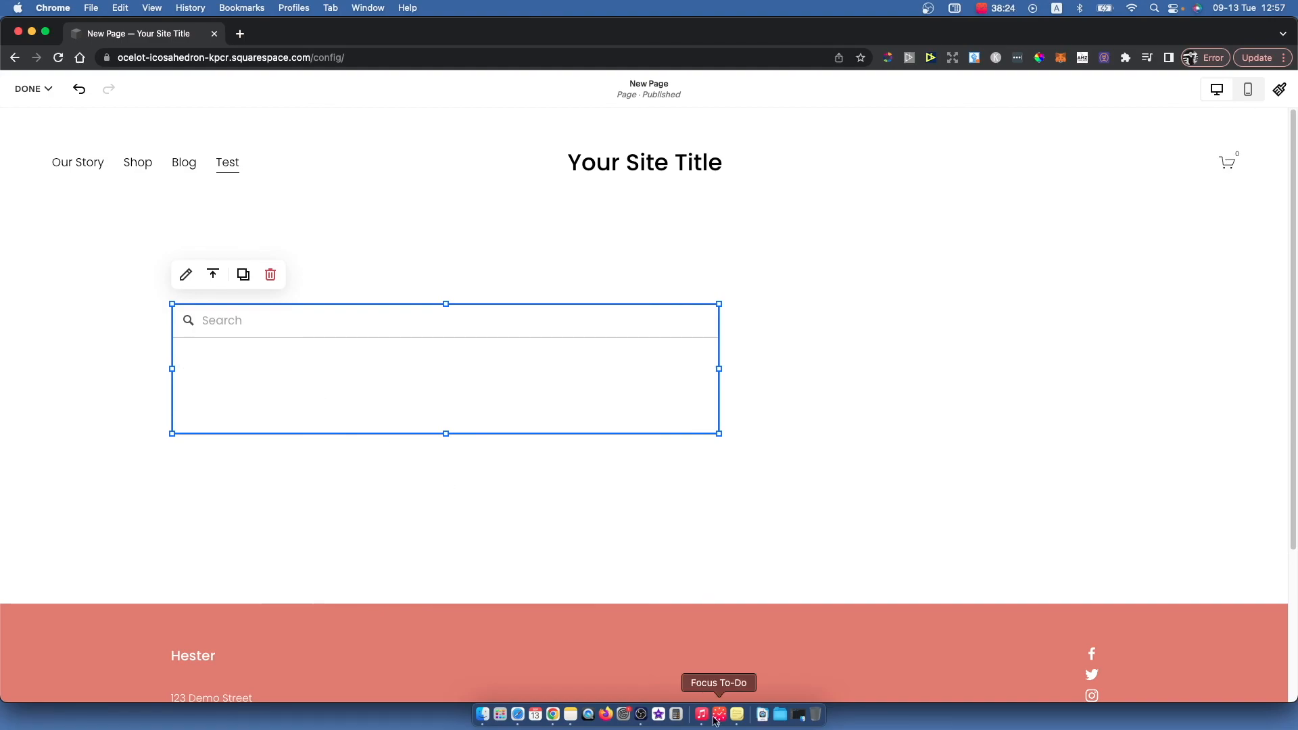